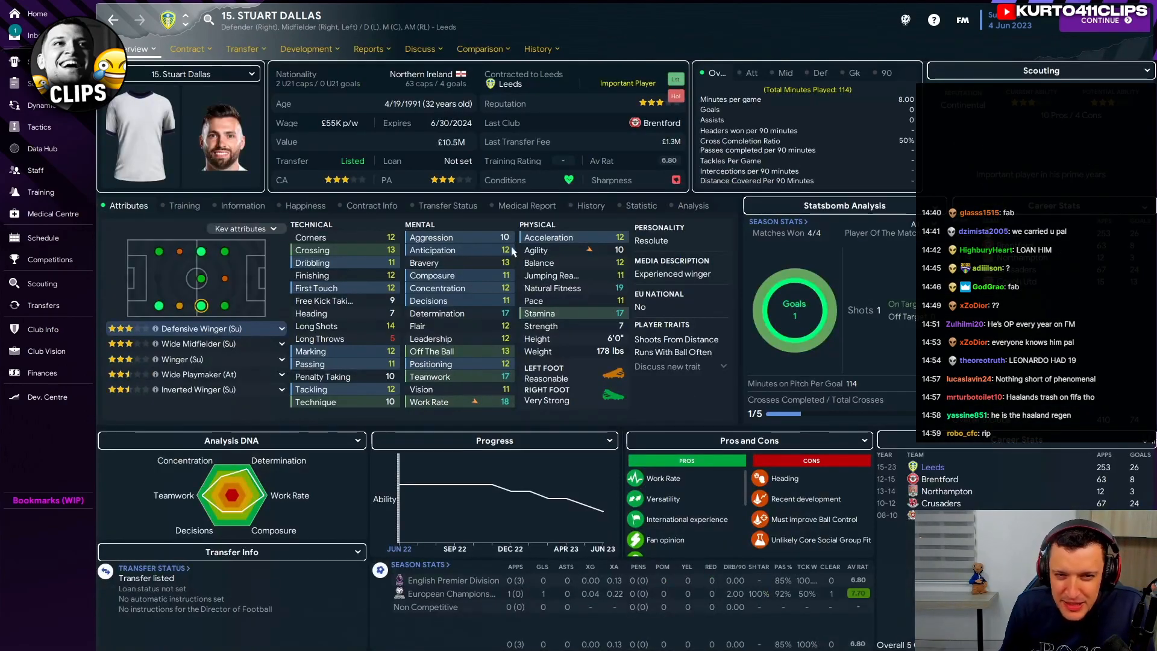
# Return to the squad list and bring up Marcus Thuram's player profile
pyautogui.click(241, 48)
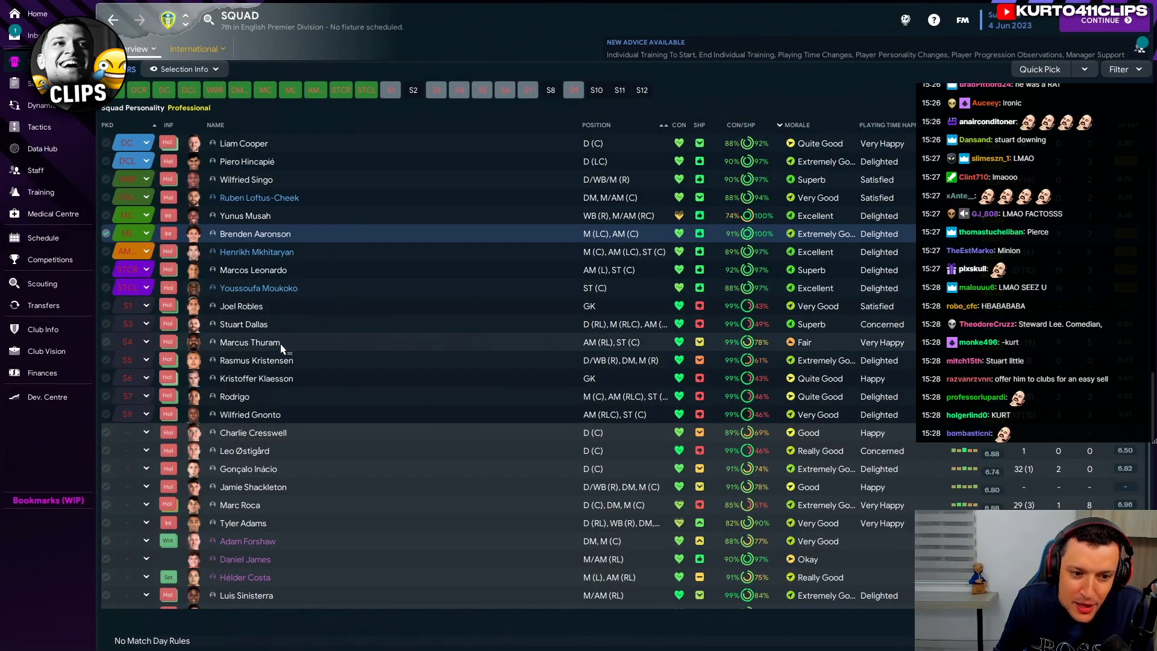
pyautogui.doubleClick(261, 341)
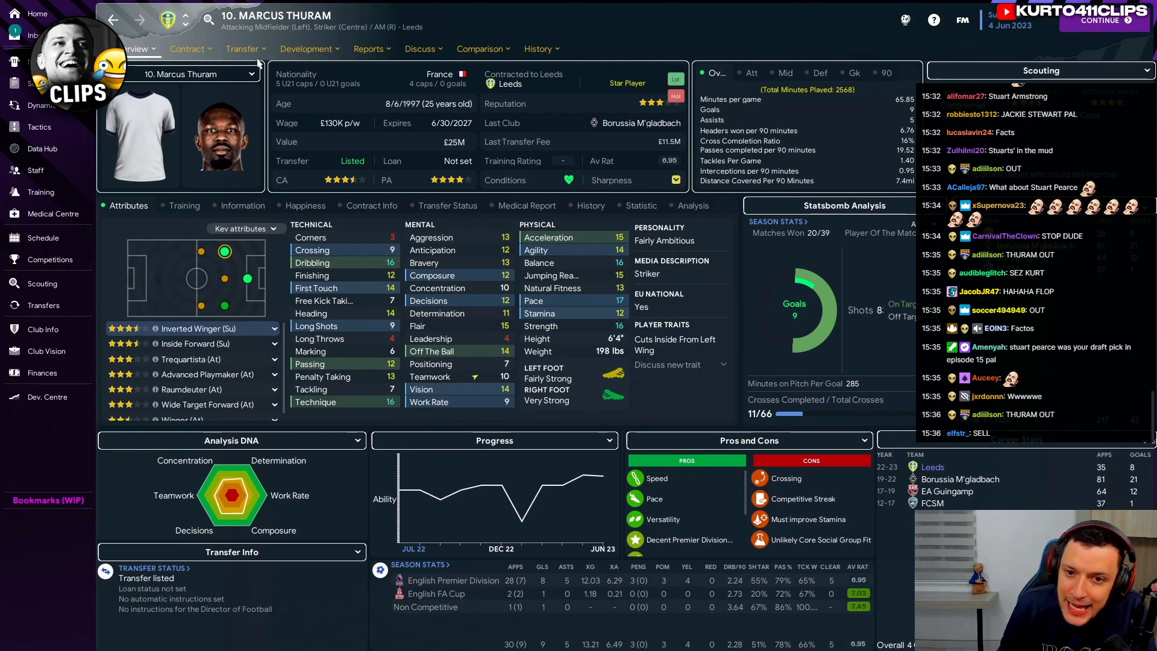
# Show Marcus Thuram's transfer information, listed since 1/1/2023 with no interested clubs
pyautogui.click(242, 48)
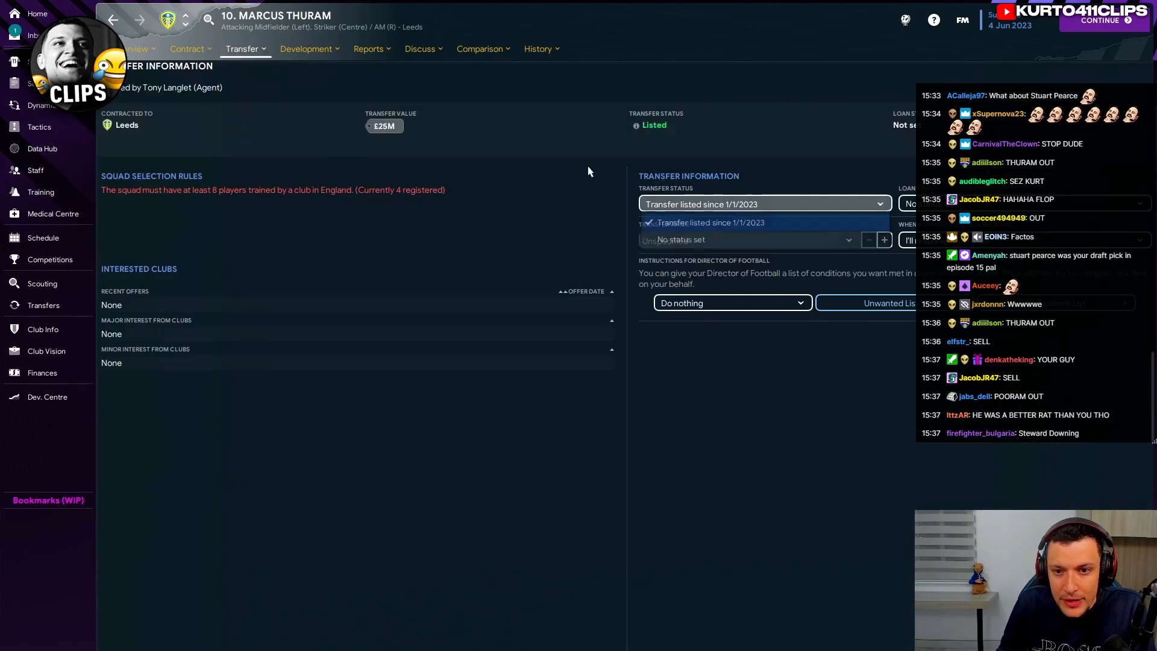